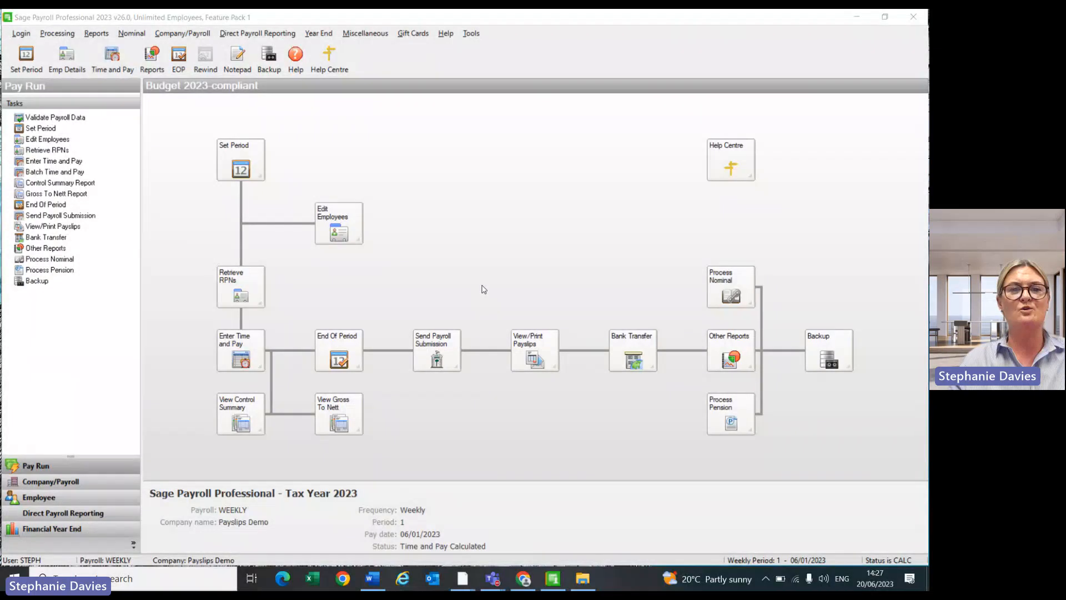
Step: Enter time and pay for the period sequentially, skipping RPN retrieval, then close the entry screen
click(240, 349)
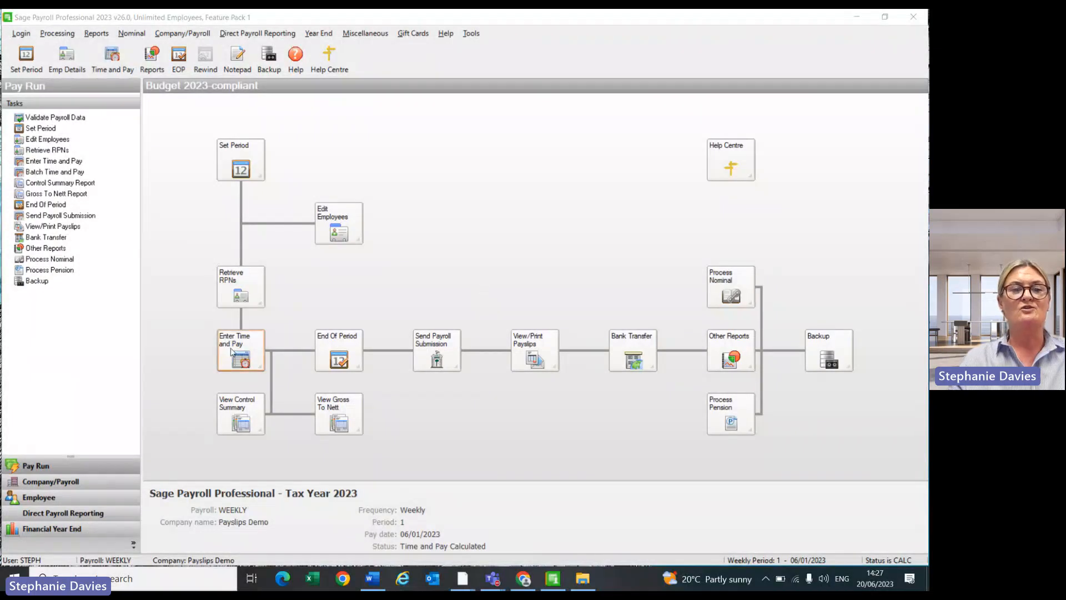
click(240, 350)
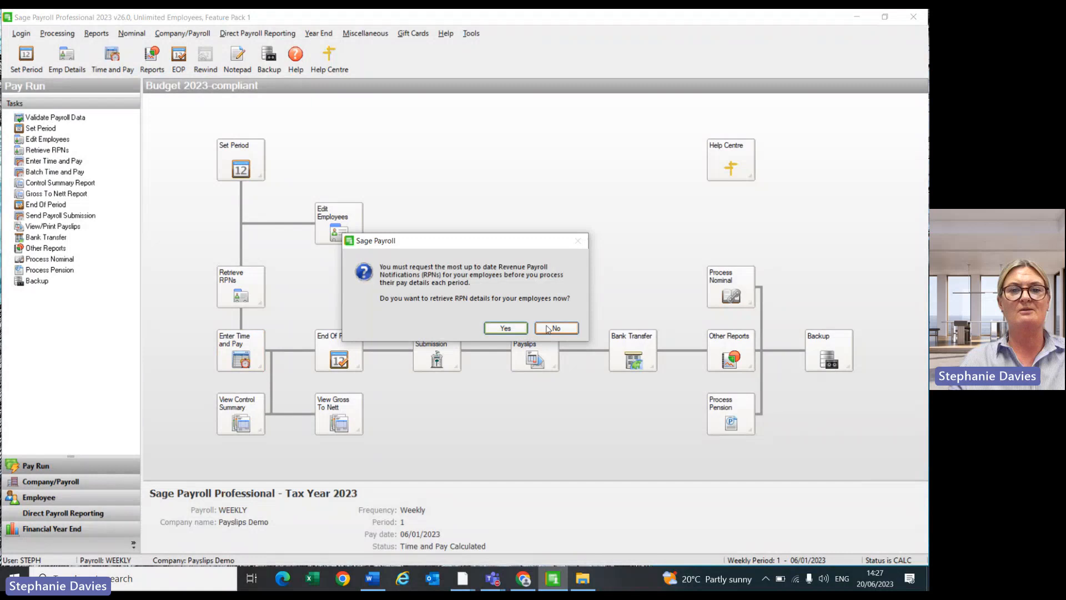
click(555, 328)
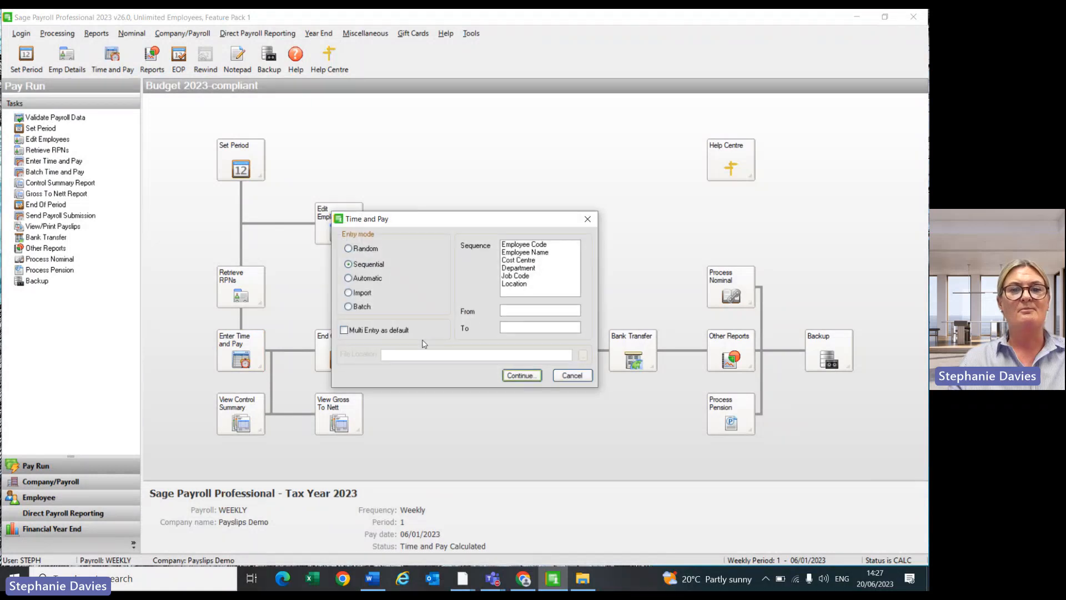
click(521, 375)
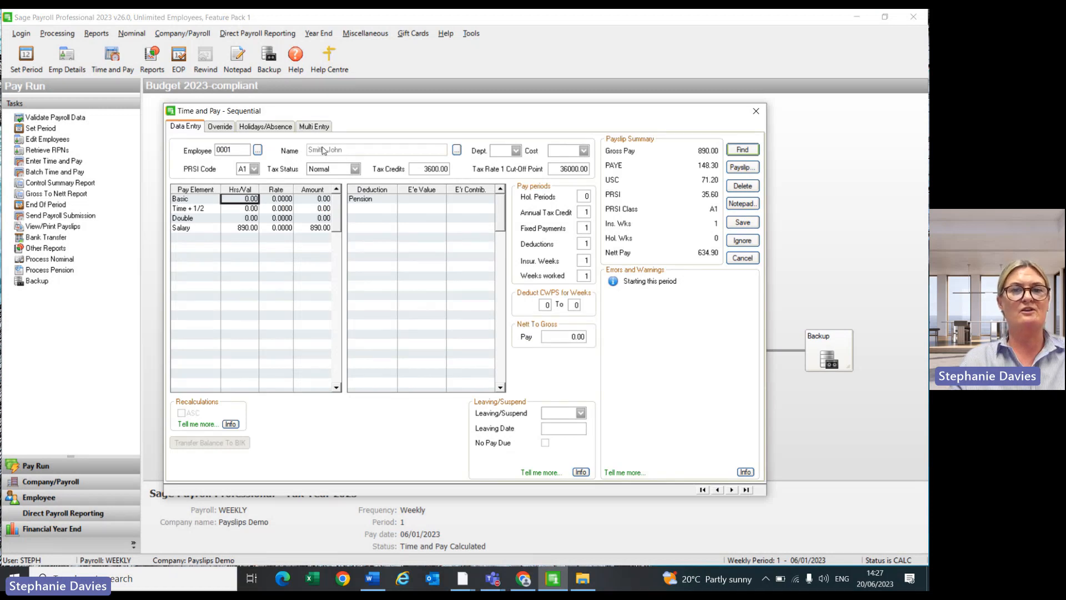
click(755, 111)
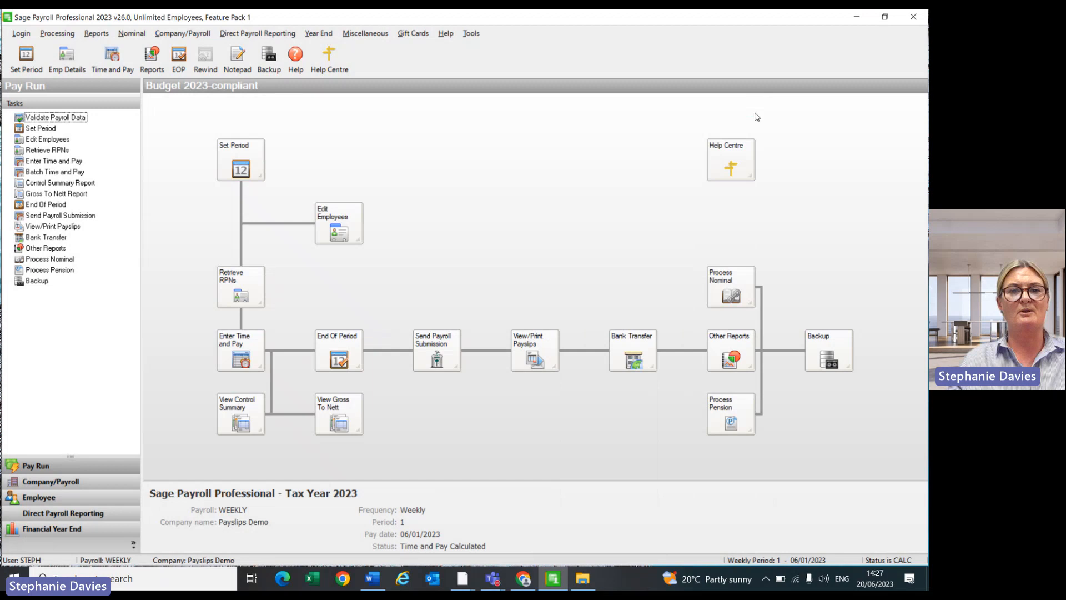
Step: Print the plain paper payslips to PayslipSampleWK3.pdf via CutePDF and return to the pay run overview
click(534, 350)
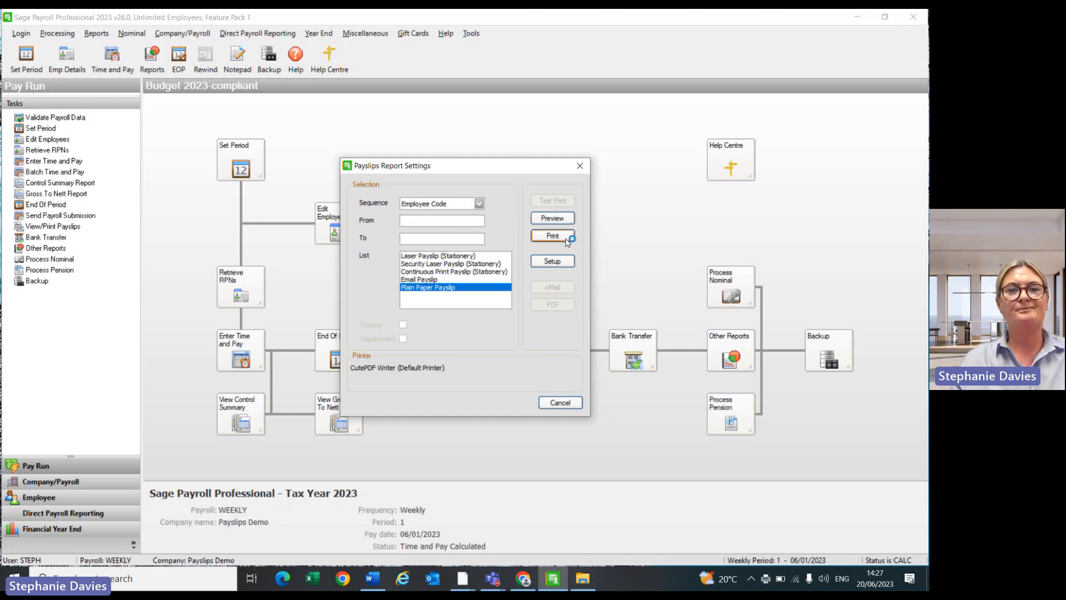
click(552, 235)
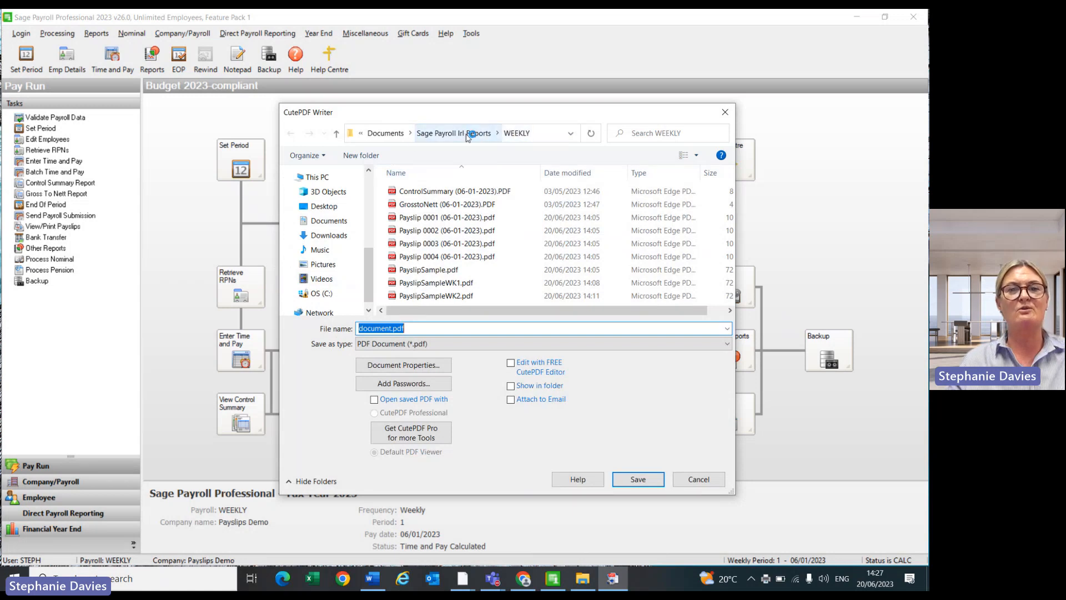
click(435, 295)
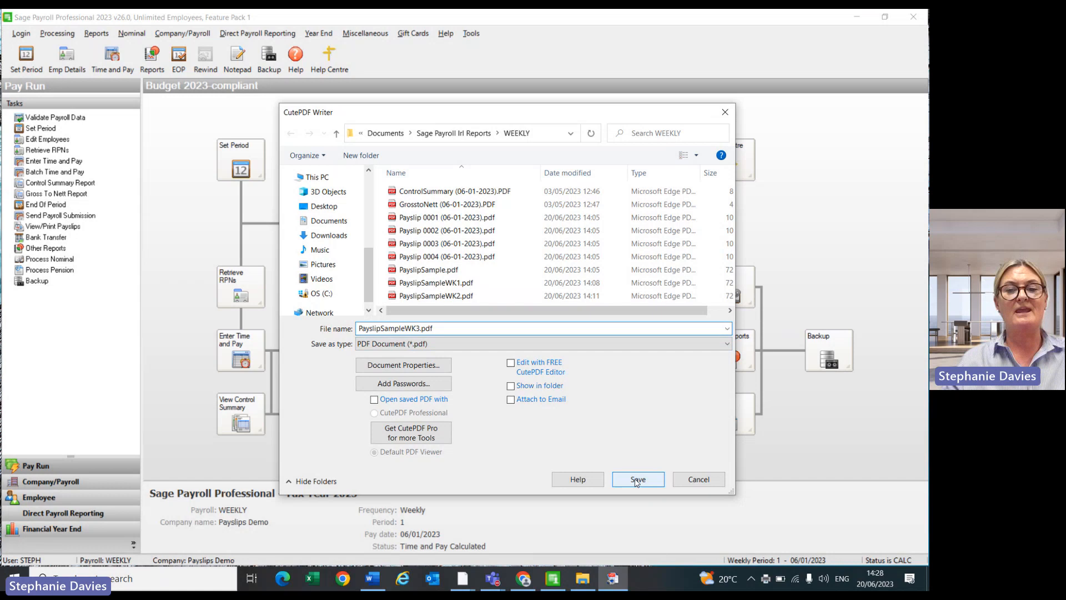
click(636, 478)
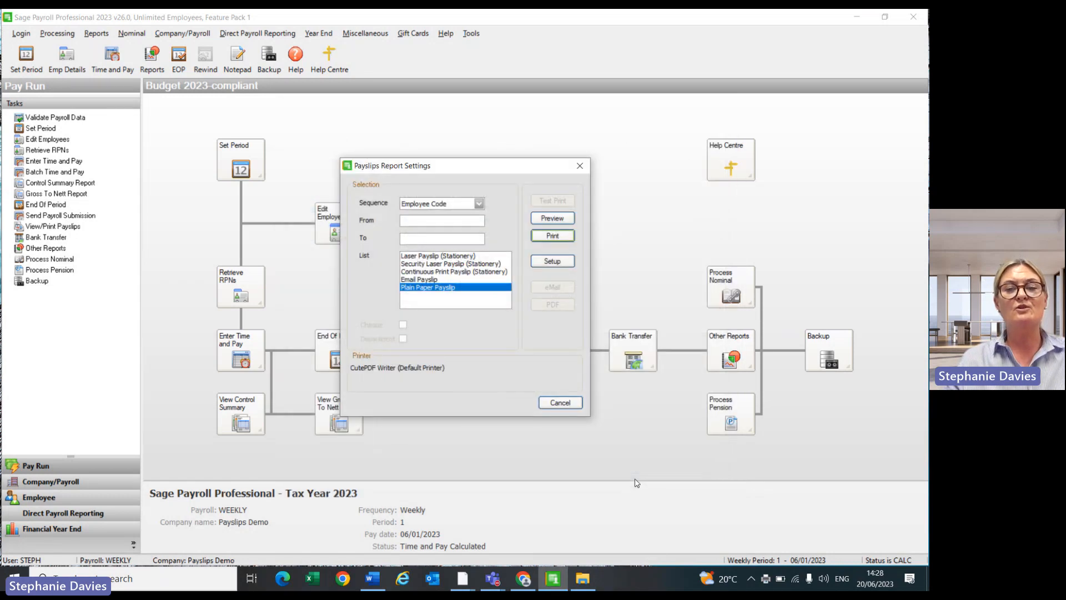
click(558, 402)
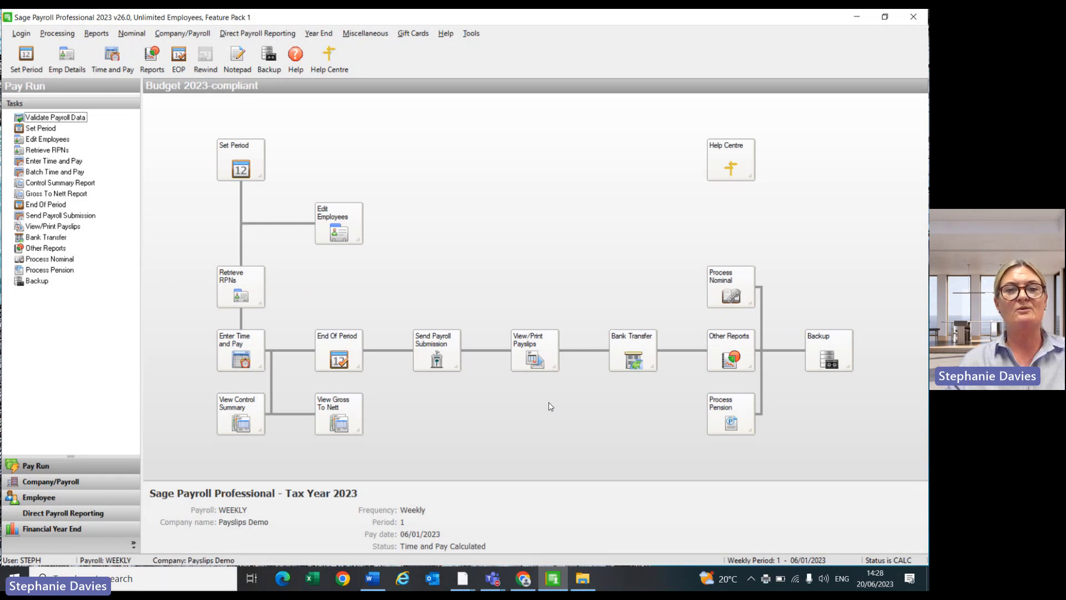
mouse_move(448, 540)
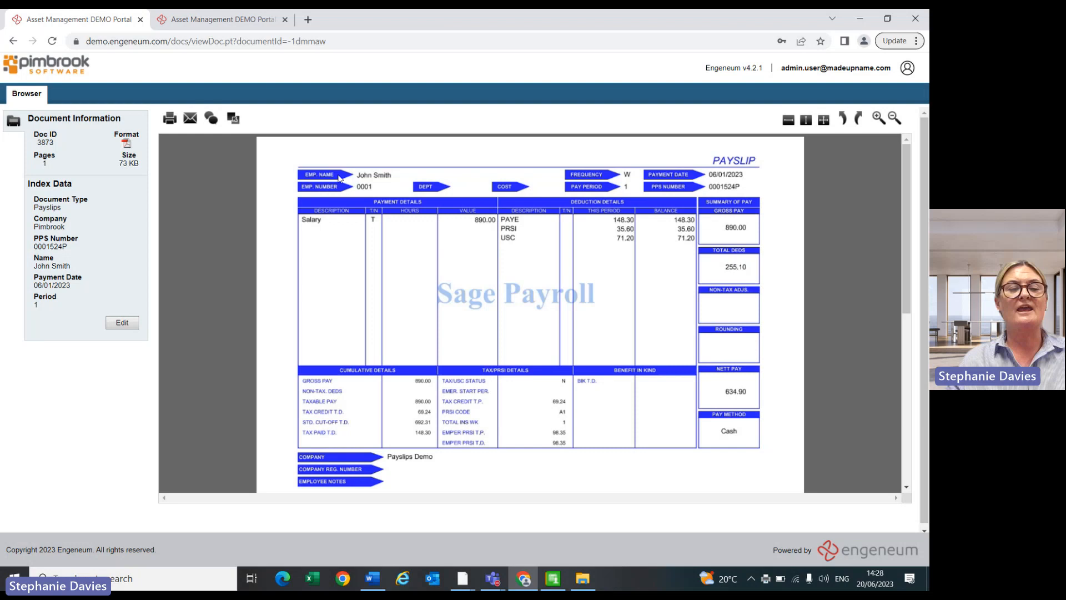
mouse_move(393, 178)
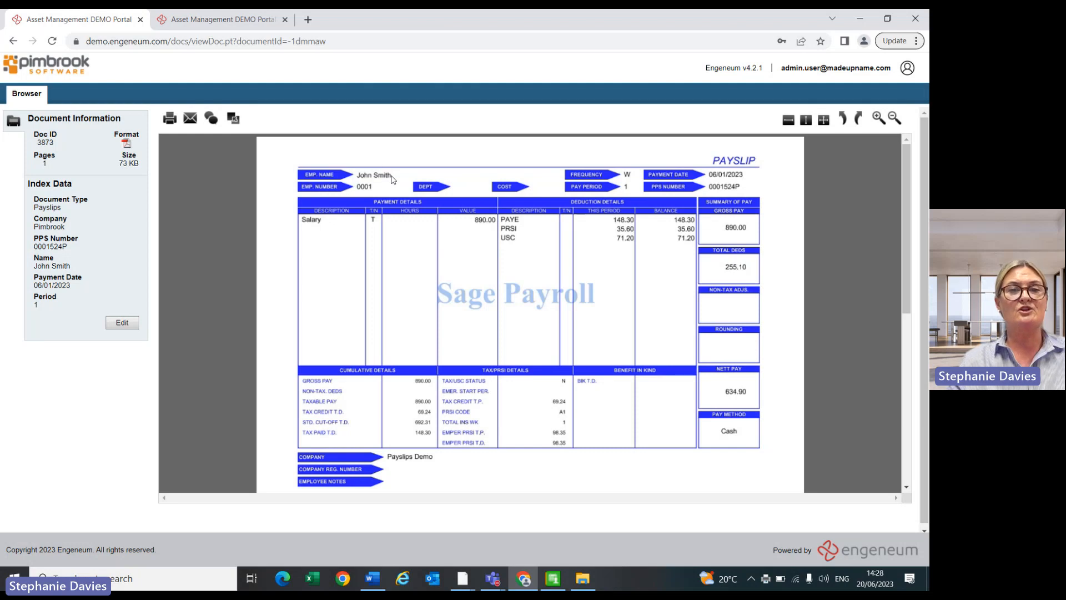
mouse_move(384, 181)
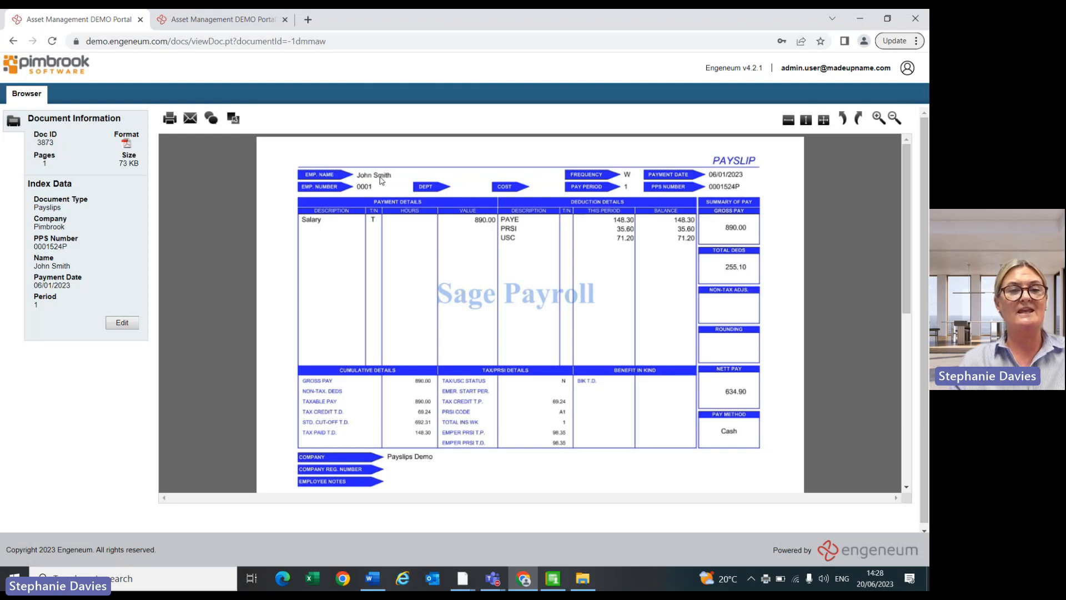
mouse_move(219, 152)
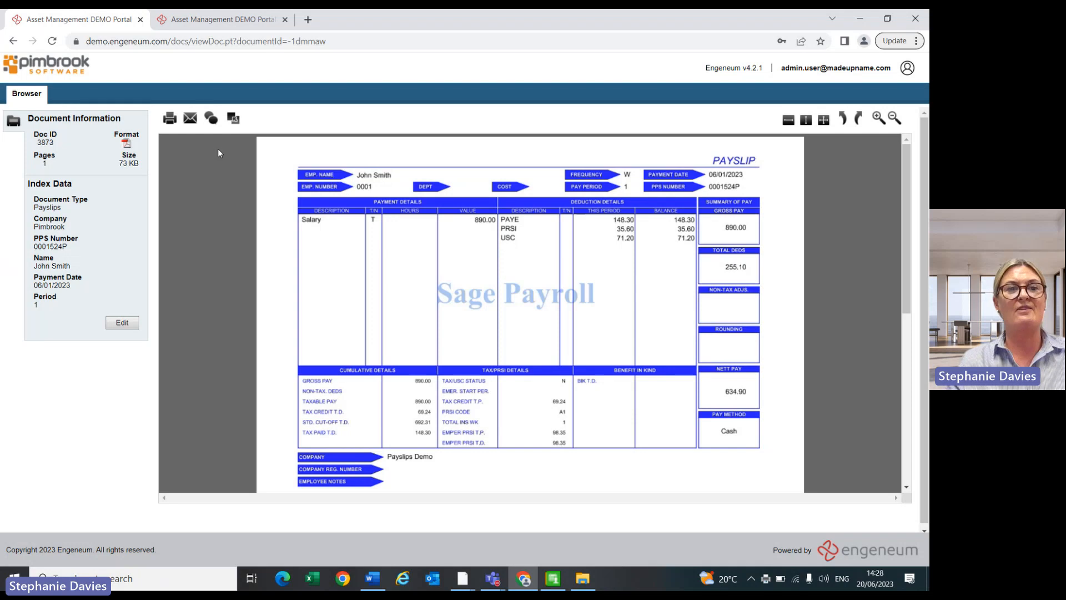
mouse_move(307, 283)
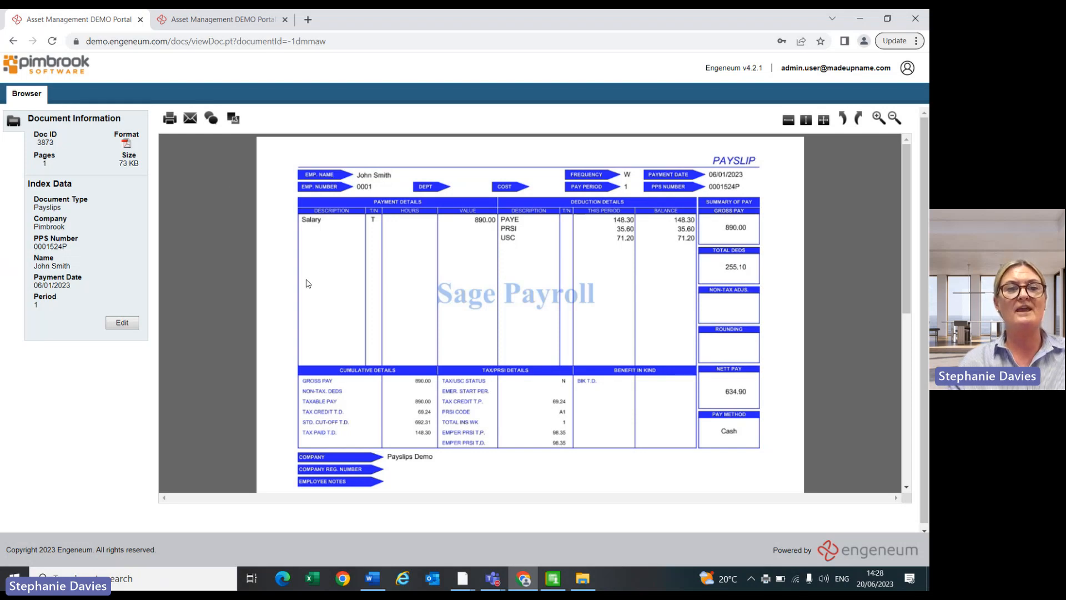
mouse_move(87, 284)
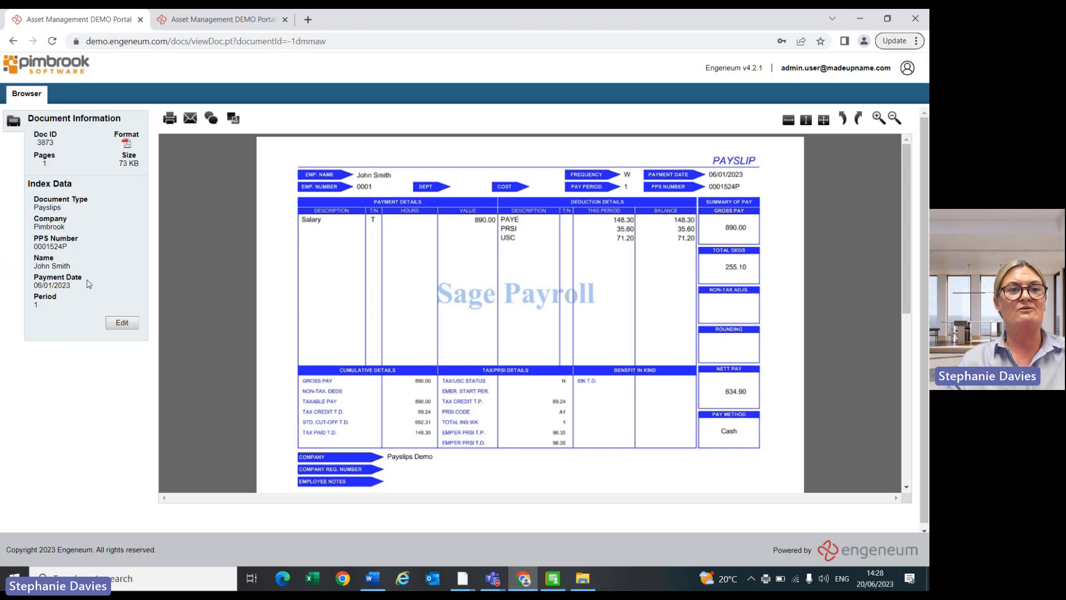
mouse_move(150, 144)
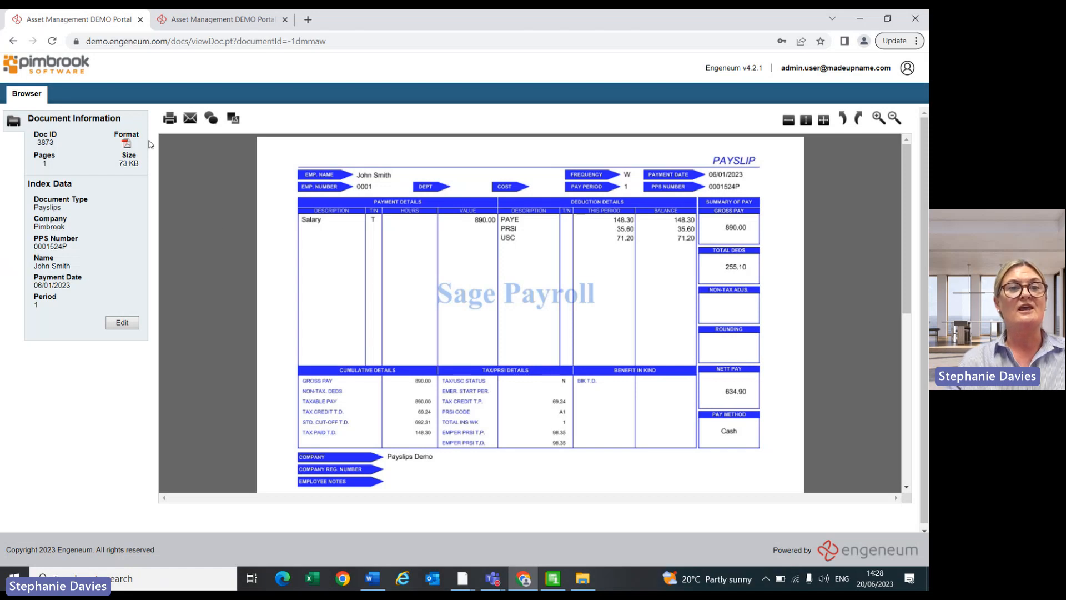
mouse_move(190, 119)
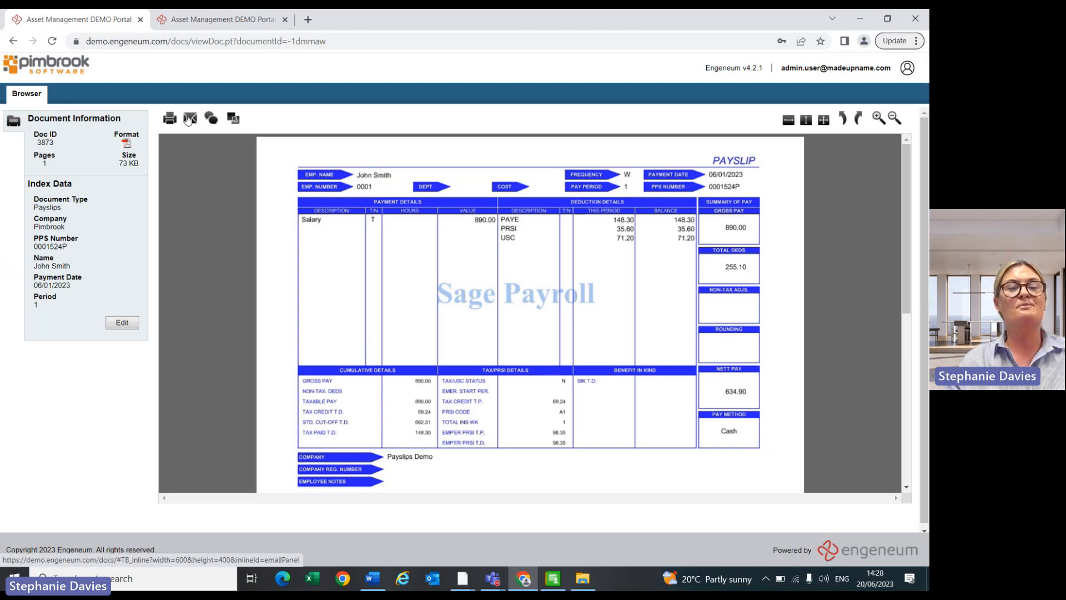
mouse_move(190, 117)
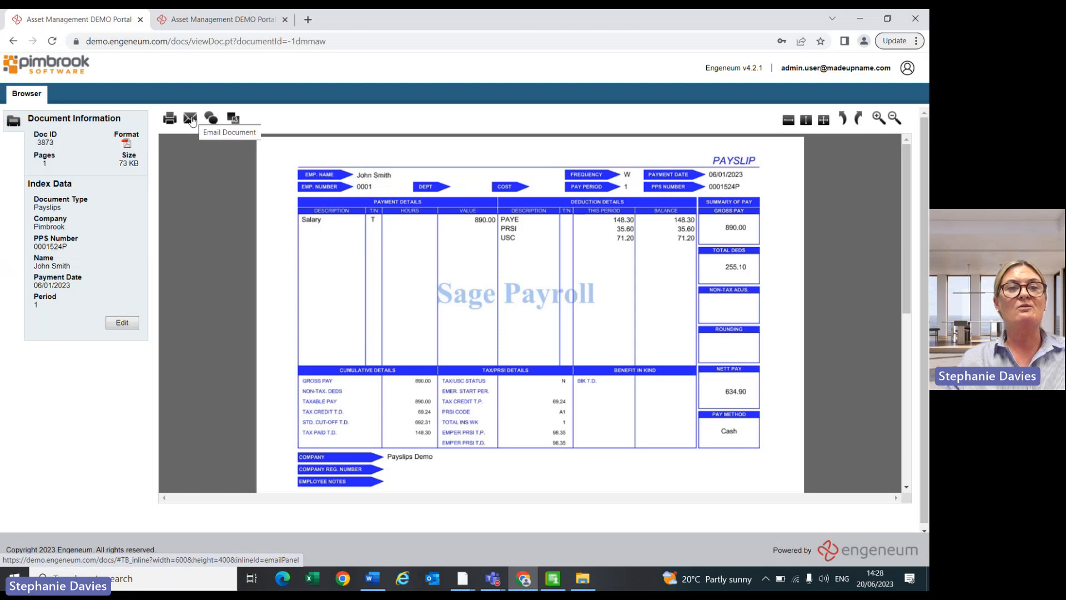
mouse_move(220, 189)
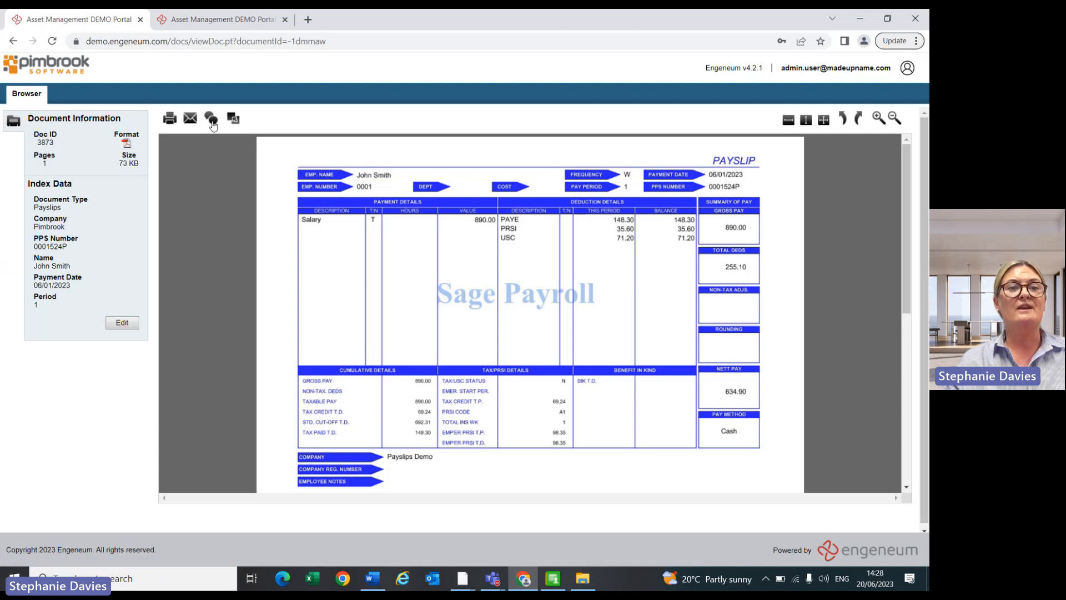
mouse_move(211, 119)
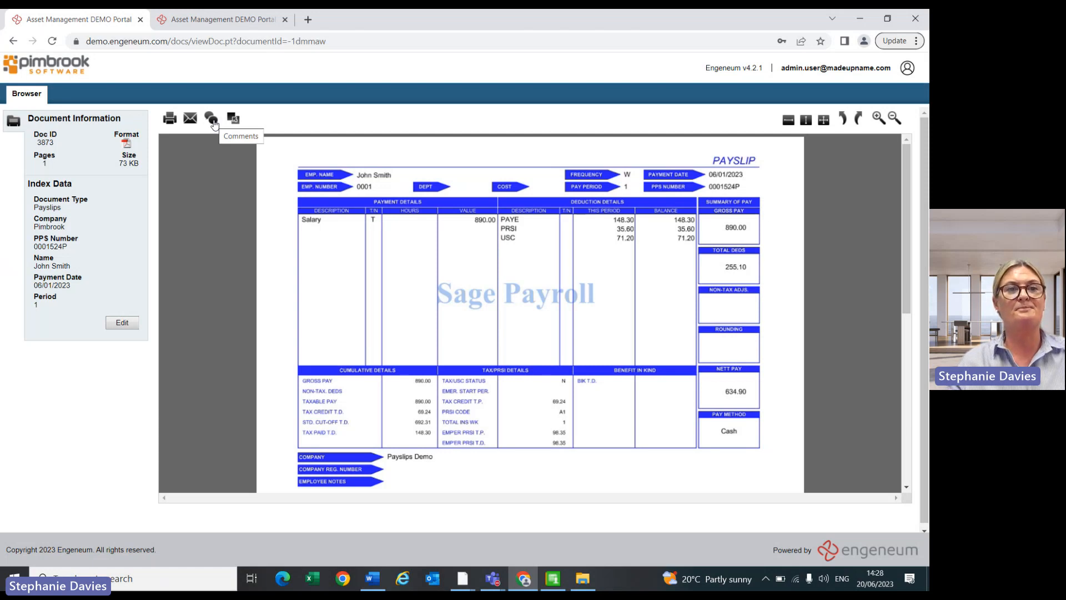
mouse_move(220, 19)
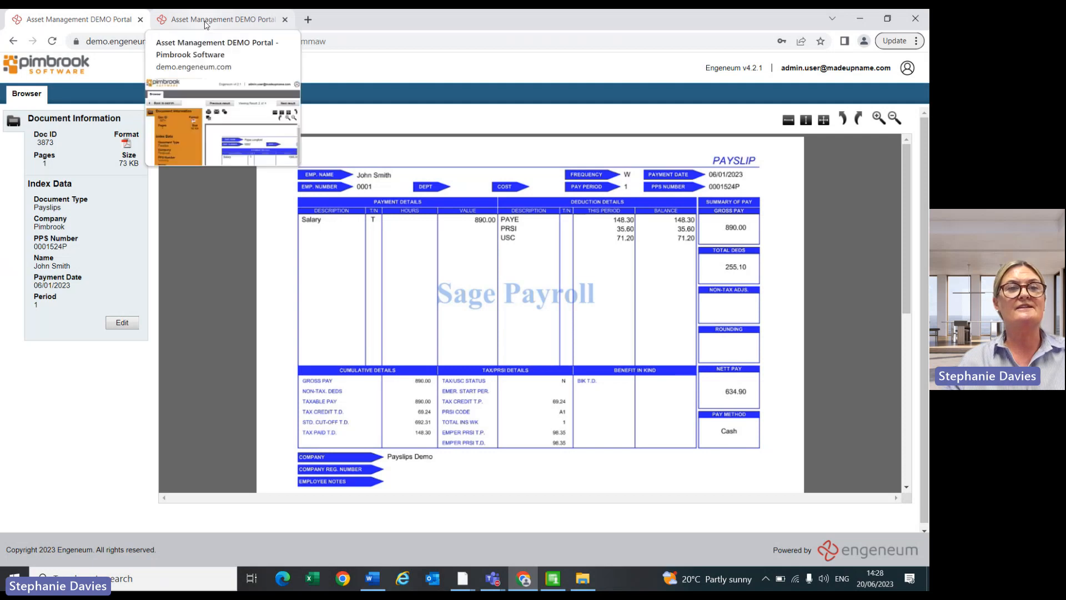
Step: Switch to the other portal tab and return to the four payslip search results
click(877, 116)
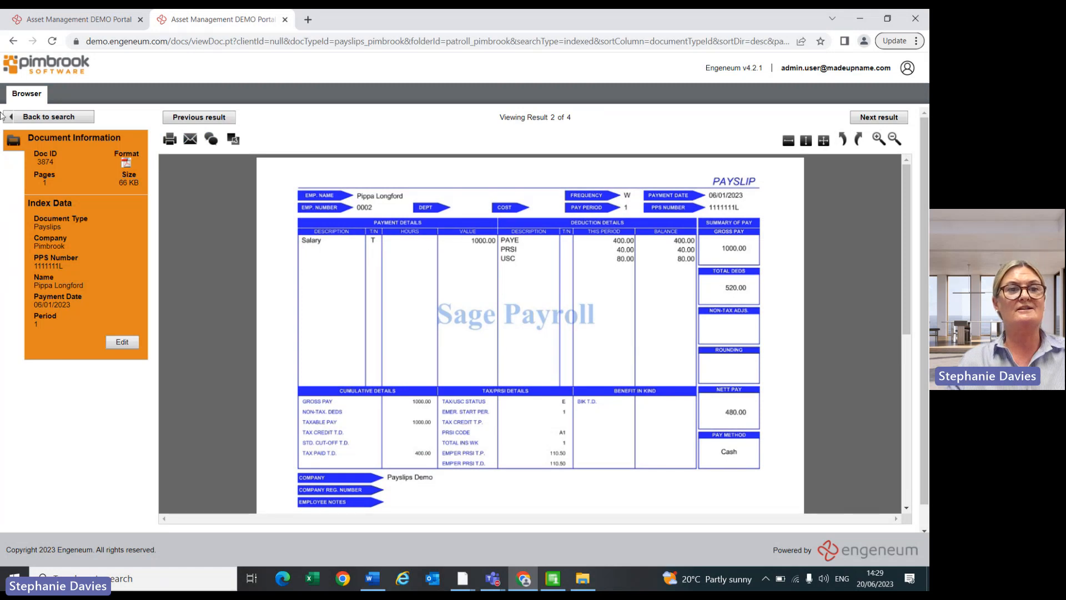
click(48, 117)
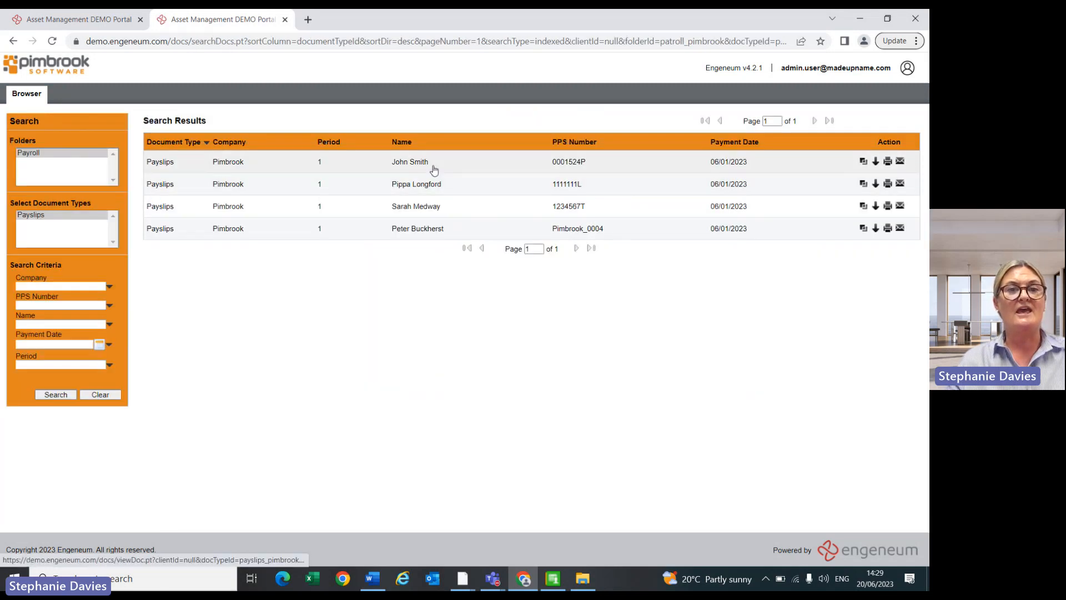
mouse_move(419, 186)
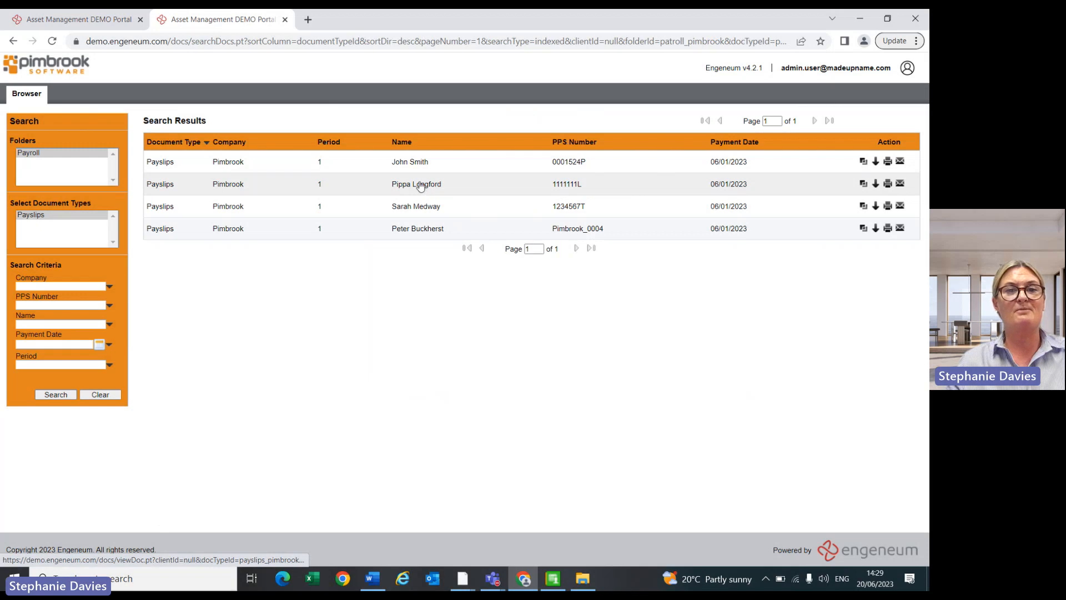
mouse_move(475, 249)
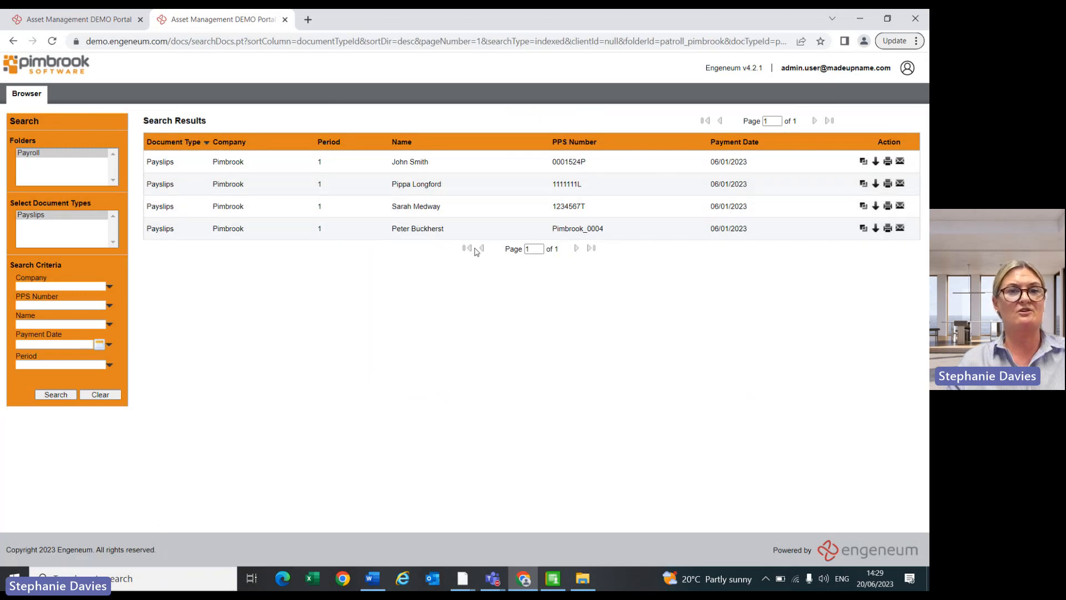
Step: Open John Smith's payslip, inspect the PPS Number field in edit mode and cancel without changes
click(410, 160)
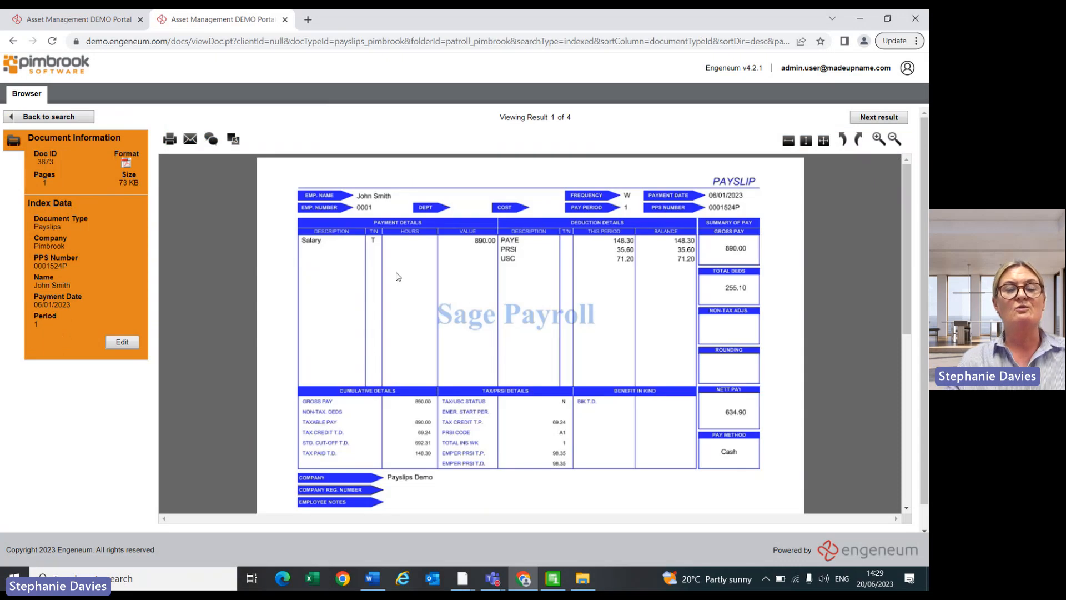
mouse_move(141, 338)
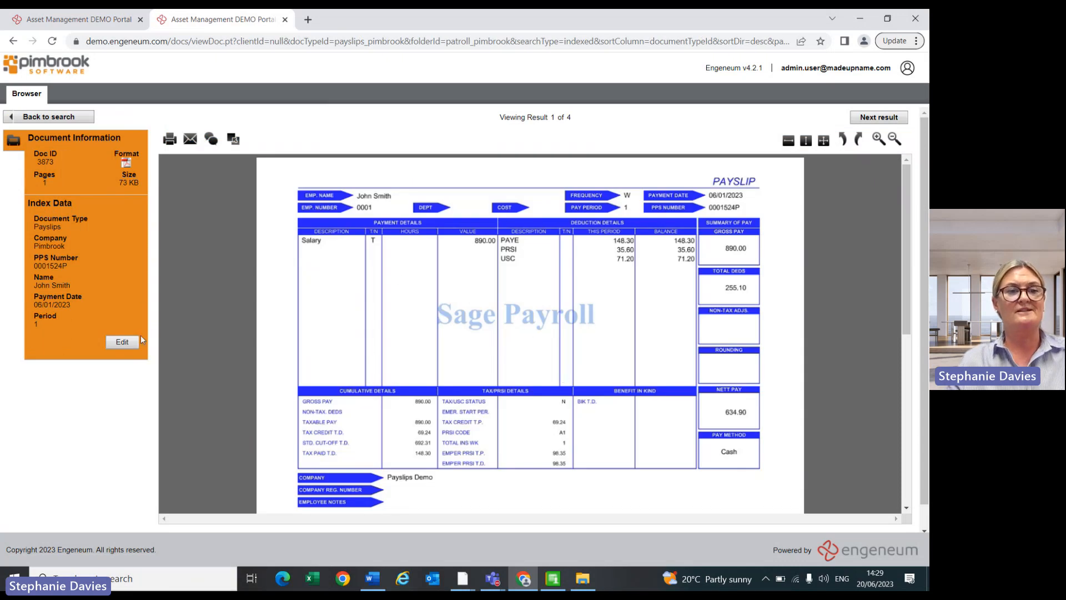
click(122, 341)
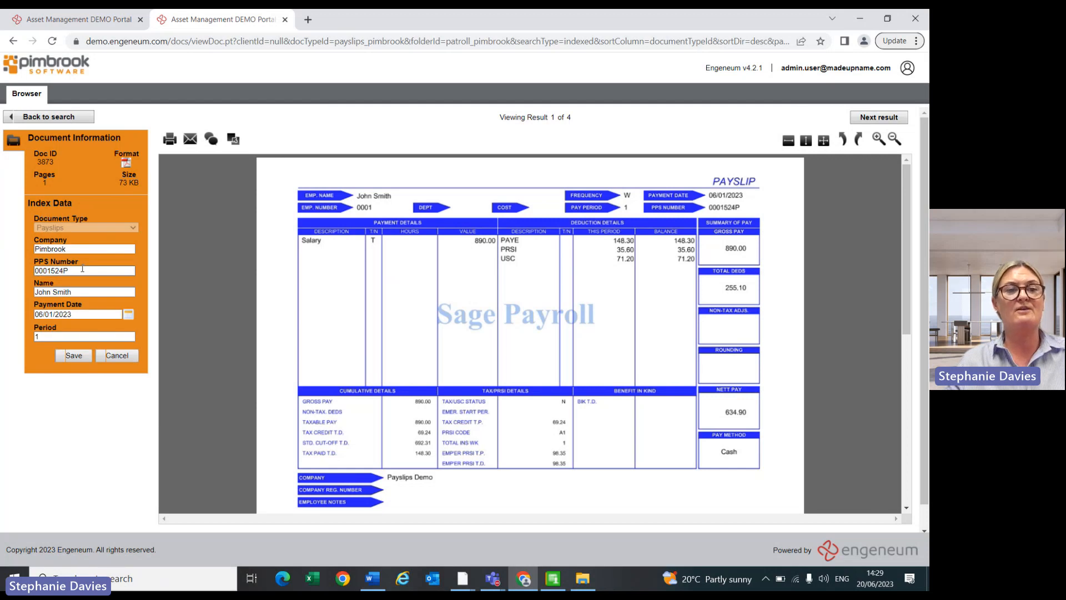
triple_click(84, 271)
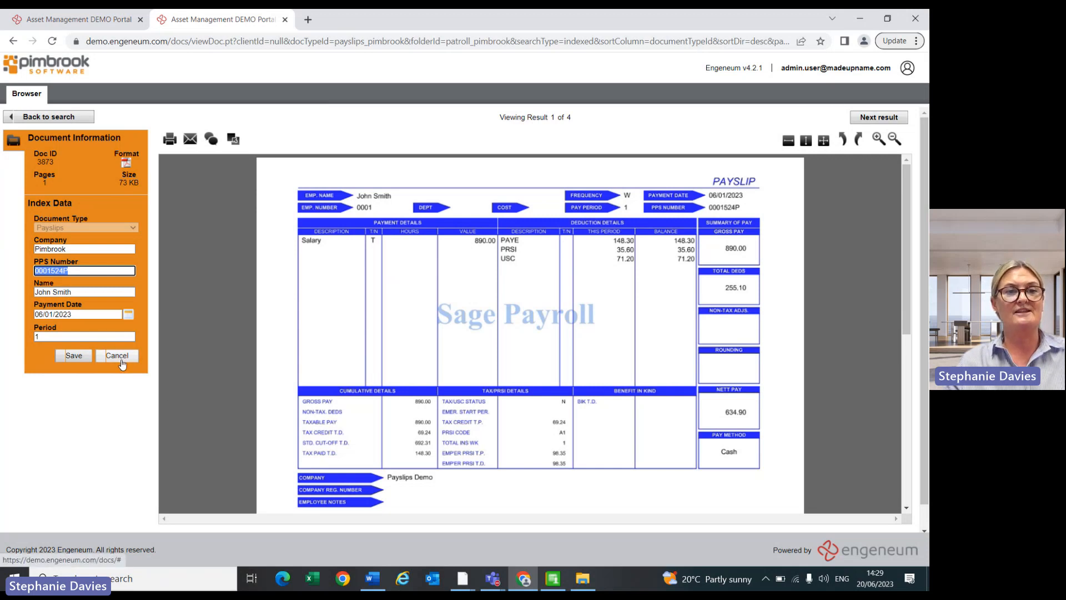
click(117, 355)
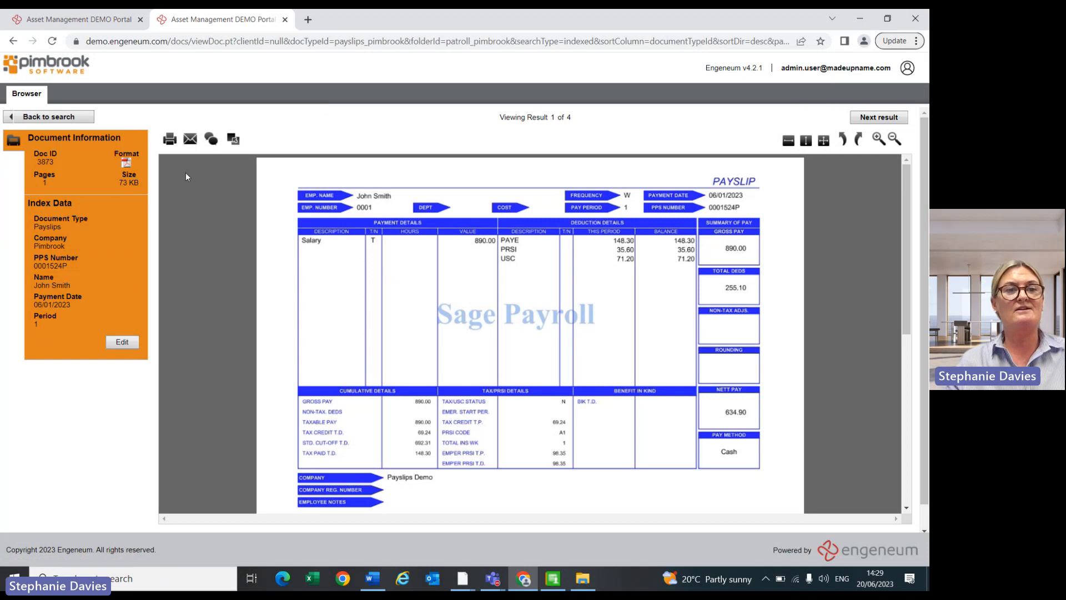
mouse_move(169, 139)
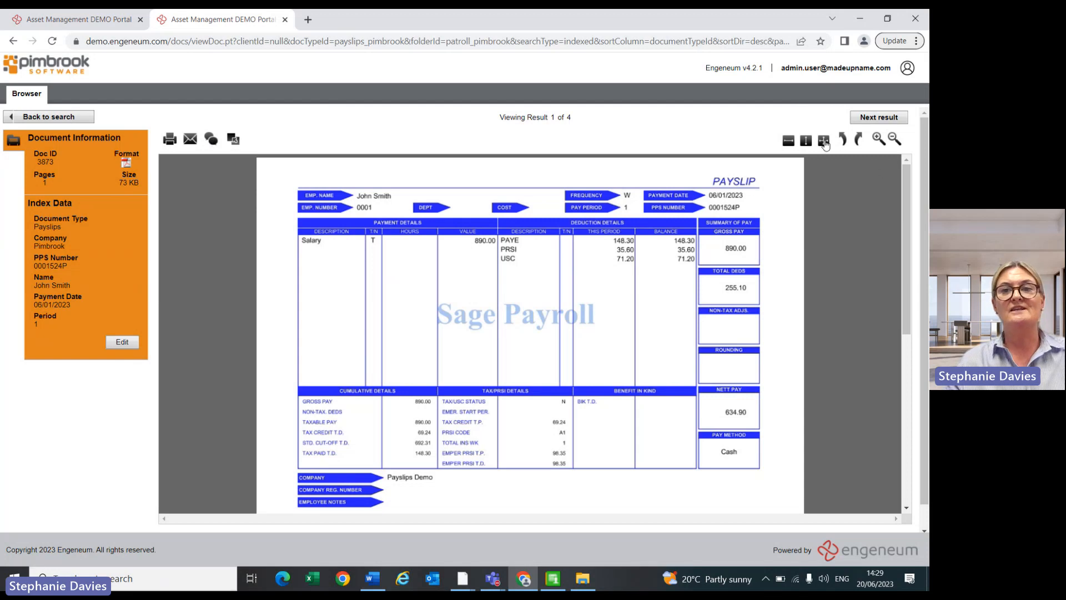
mouse_move(658, 161)
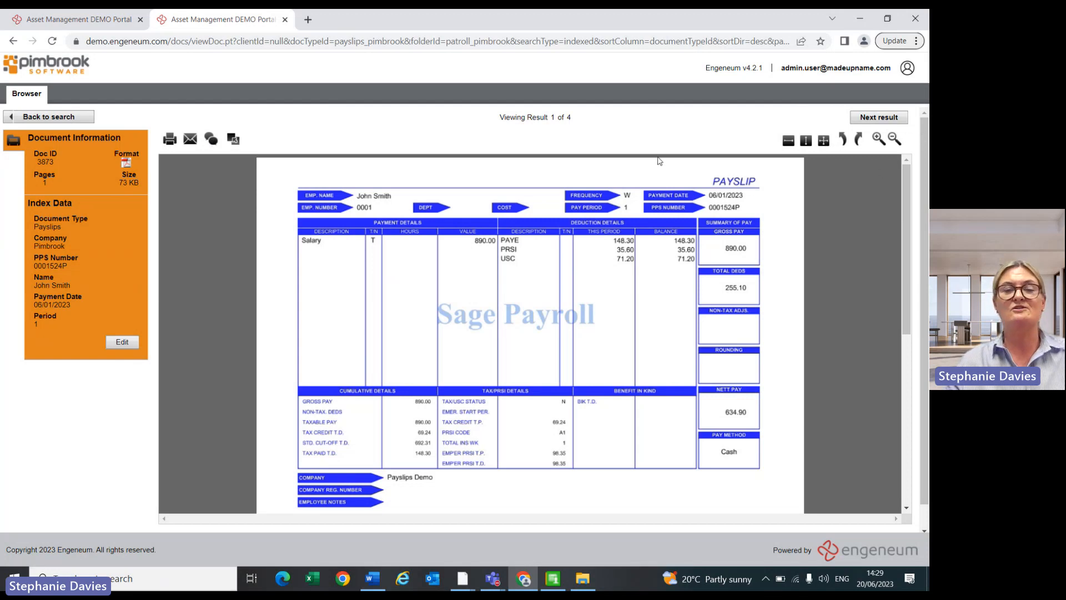
click(48, 116)
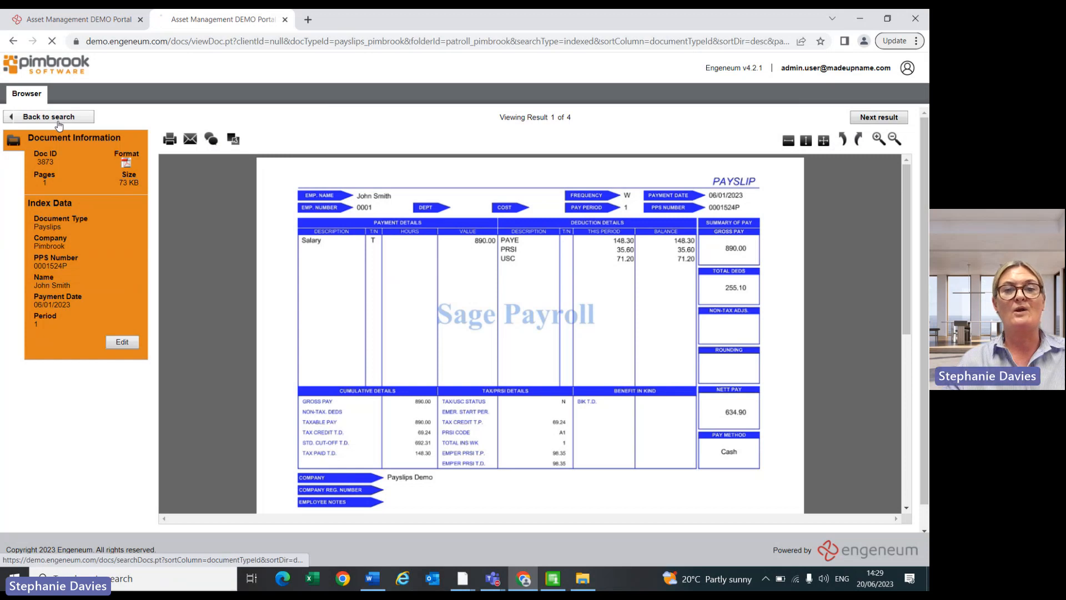
Step: Go back from John Smith's payslip to the four-result payslip list
click(47, 117)
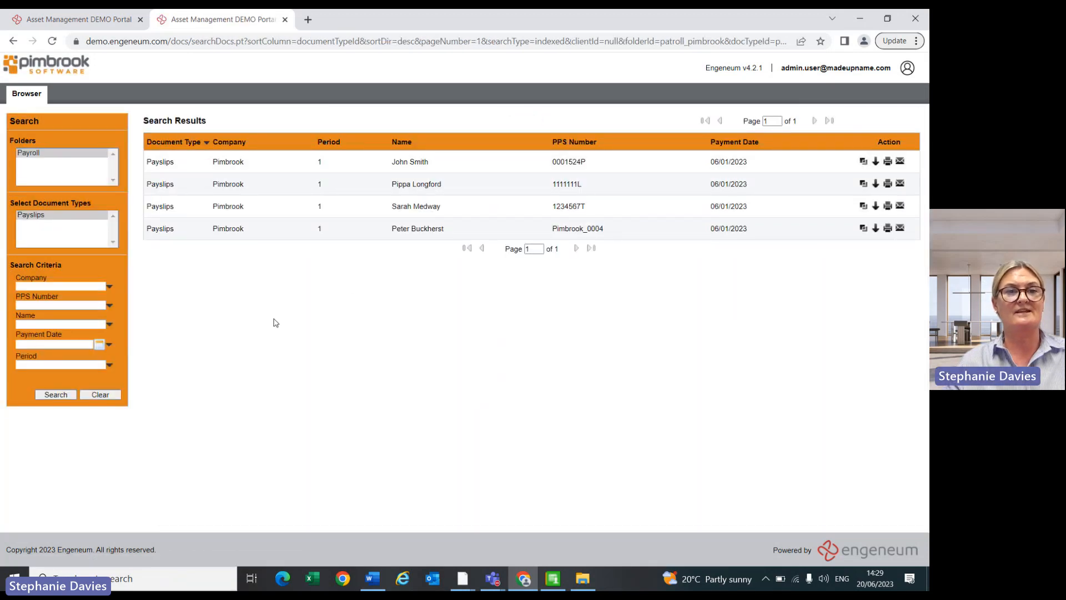
mouse_move(444, 361)
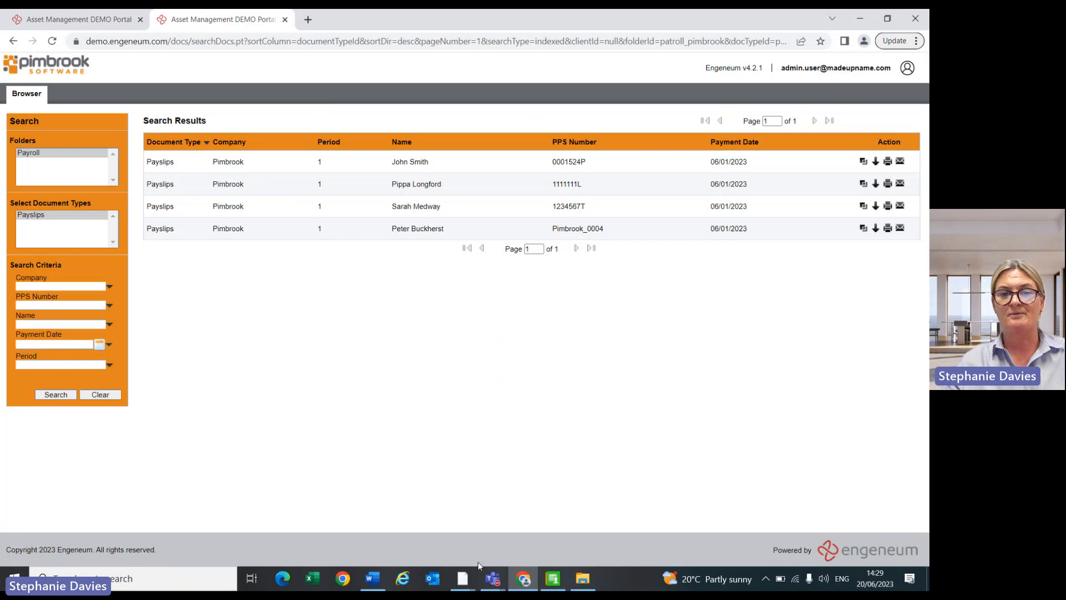
mouse_move(371, 578)
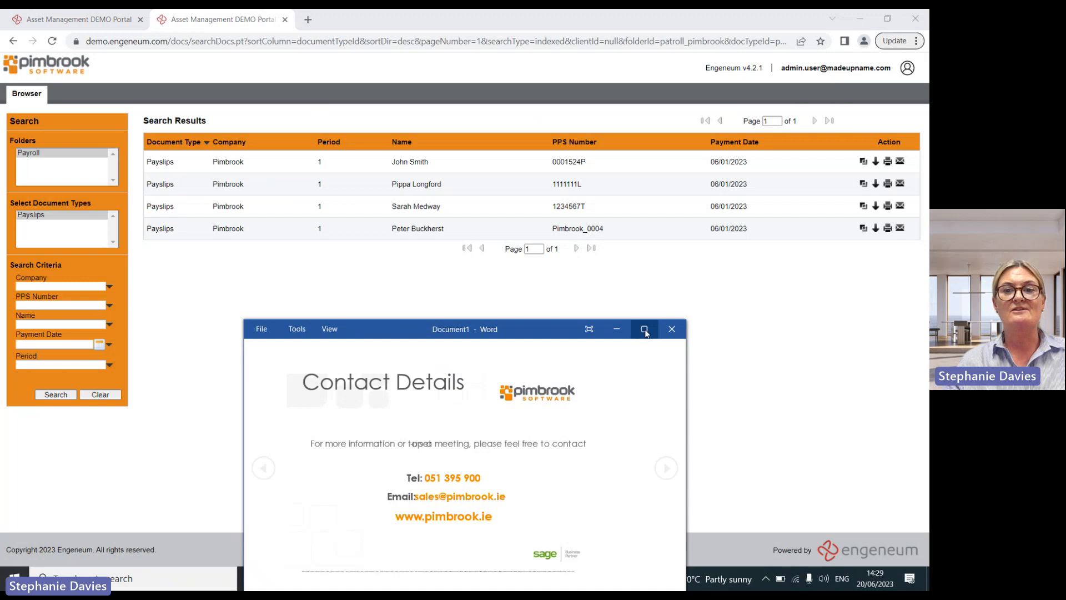
Step: Maximize the Document1 window so the Pimbrook contact details fill the screen
click(644, 328)
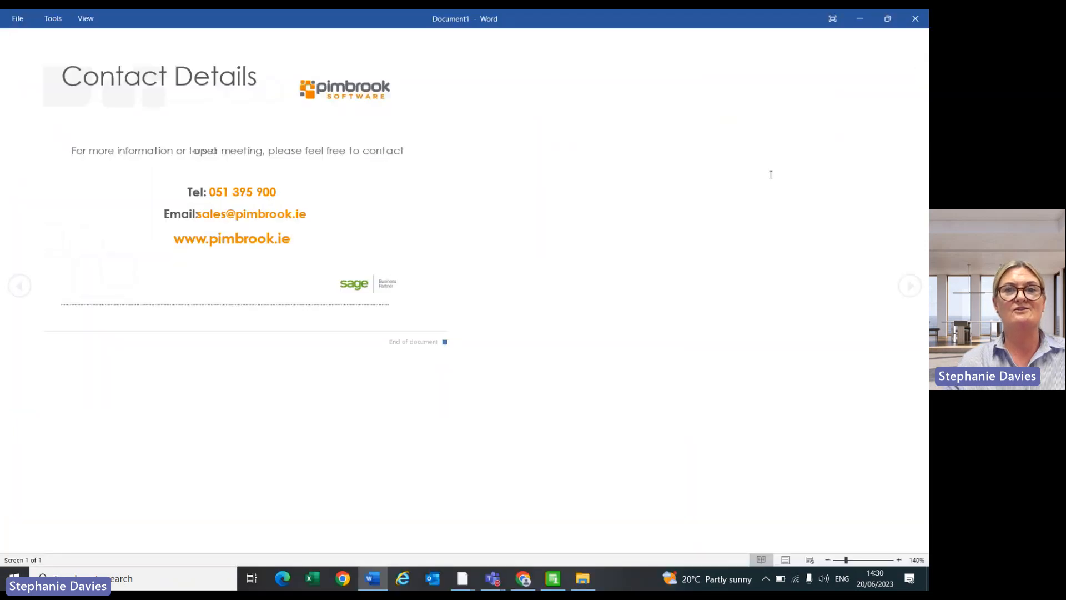
mouse_move(727, 352)
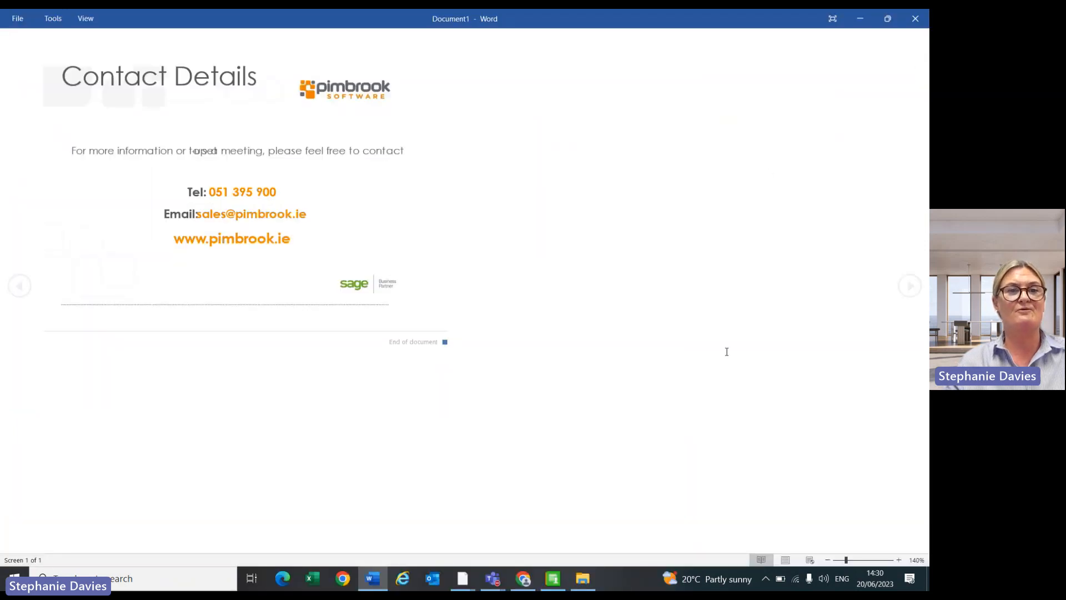